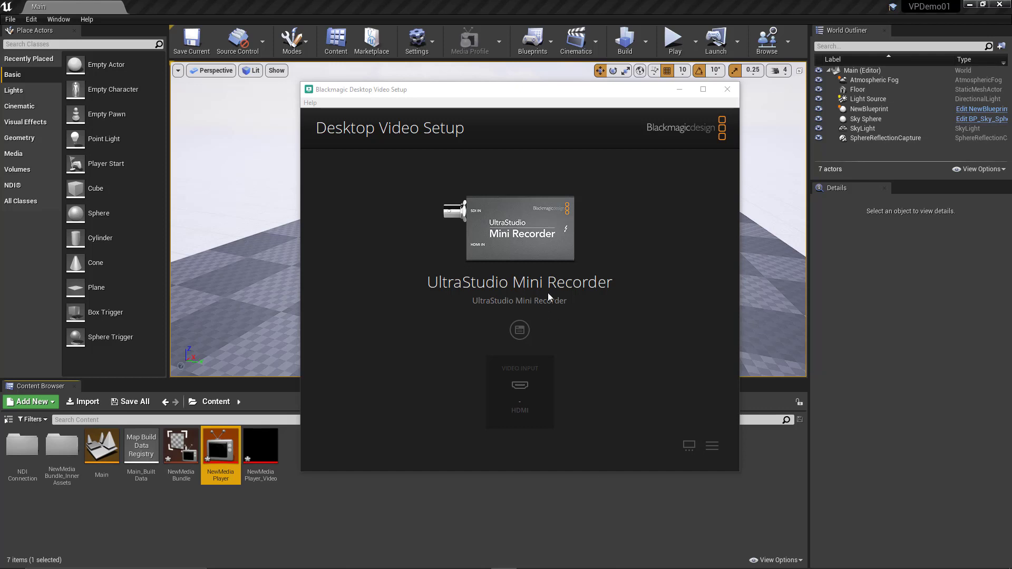
pyautogui.moveTo(485, 244)
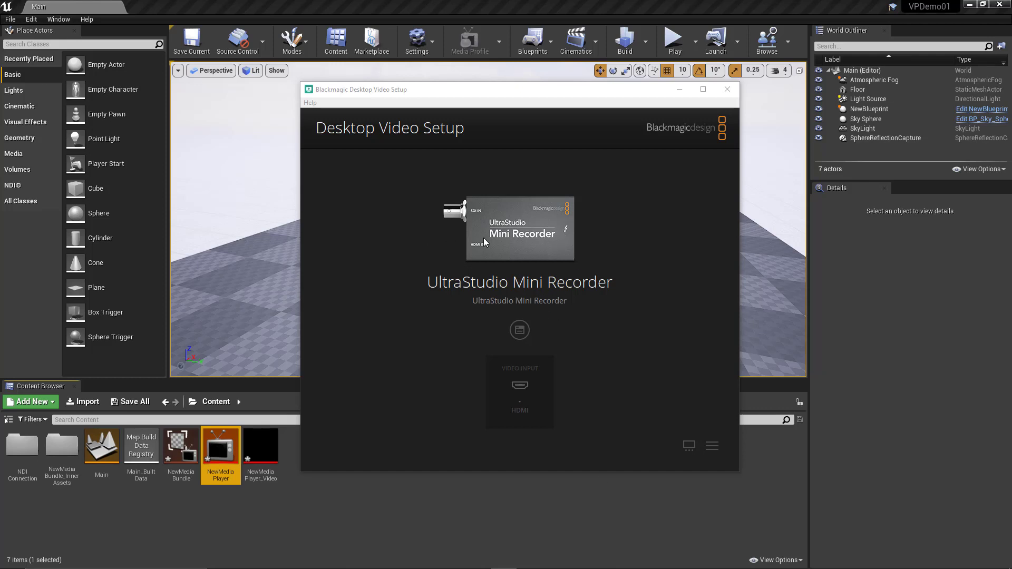
pyautogui.moveTo(515, 244)
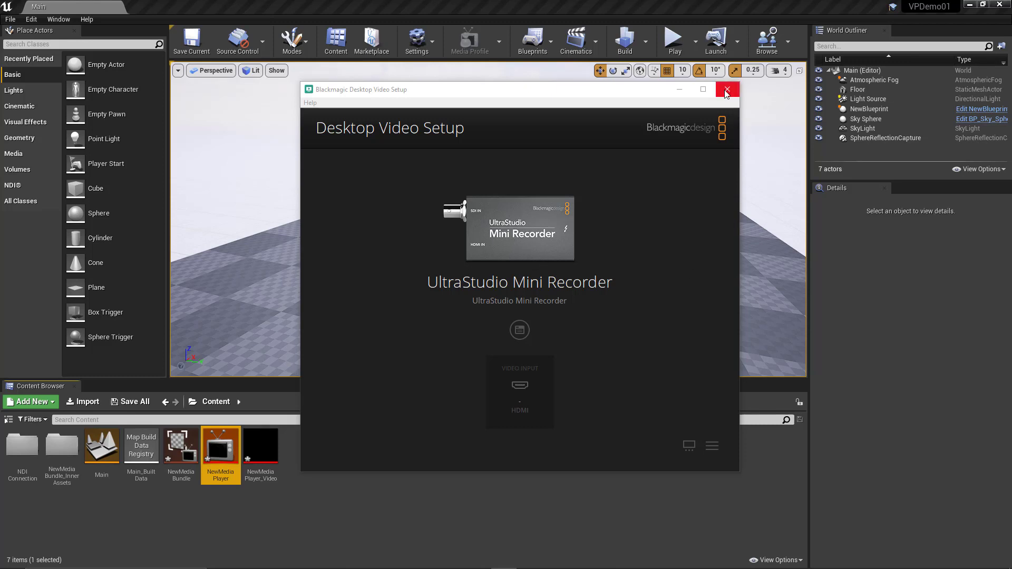
# Close Desktop Video Setup after confirming the UltraStudio Mini Recorder with HDMI input.
pyautogui.click(726, 89)
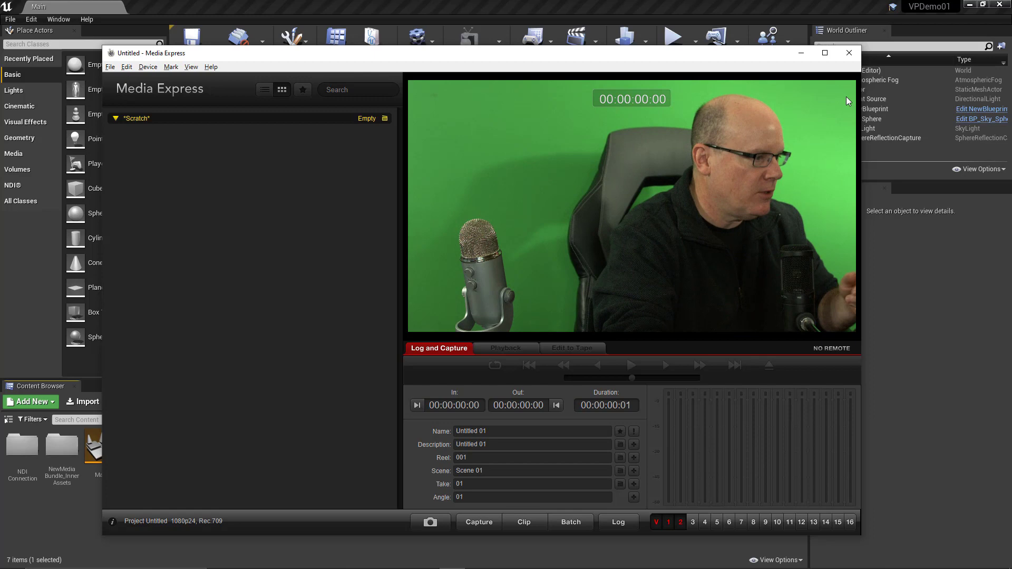
# Close Media Express after previewing the live green-screen camera feed.
pyautogui.click(848, 53)
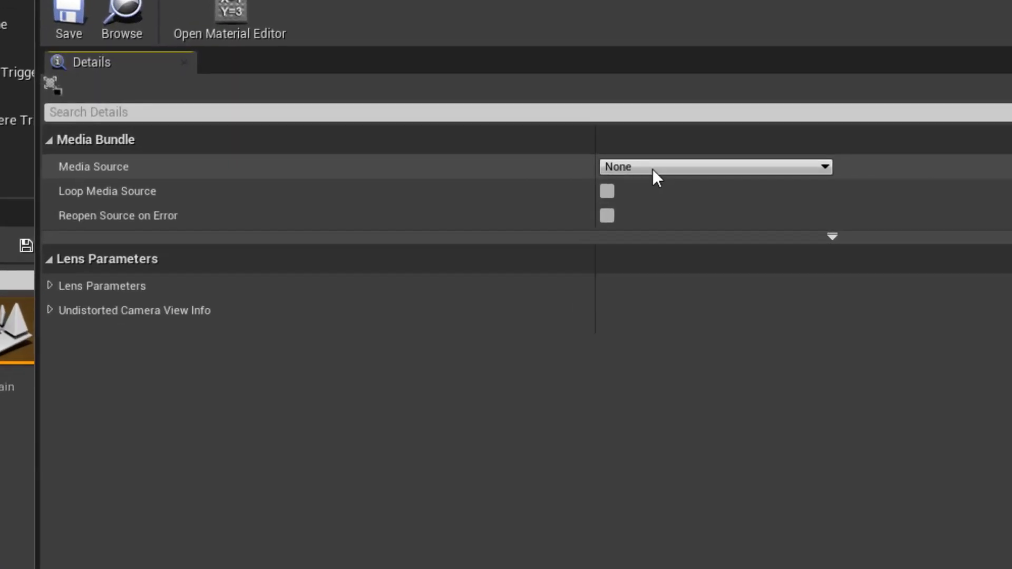
# Give NewMediaBundle a Blackmagic Media Source using the UltraStudio Mini Recorder at HD 1080, 24 fps.
pyautogui.click(715, 167)
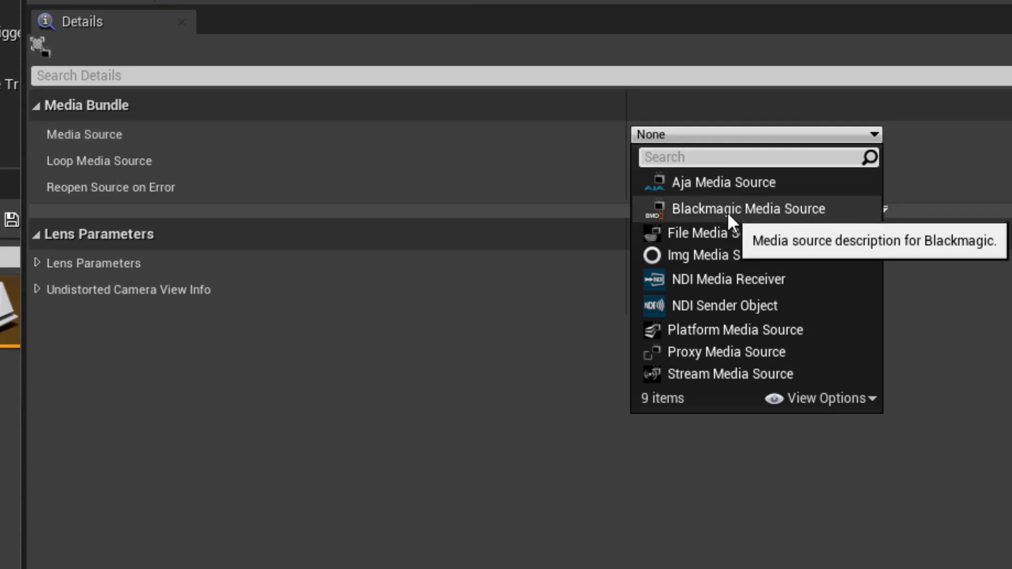
pyautogui.click(748, 207)
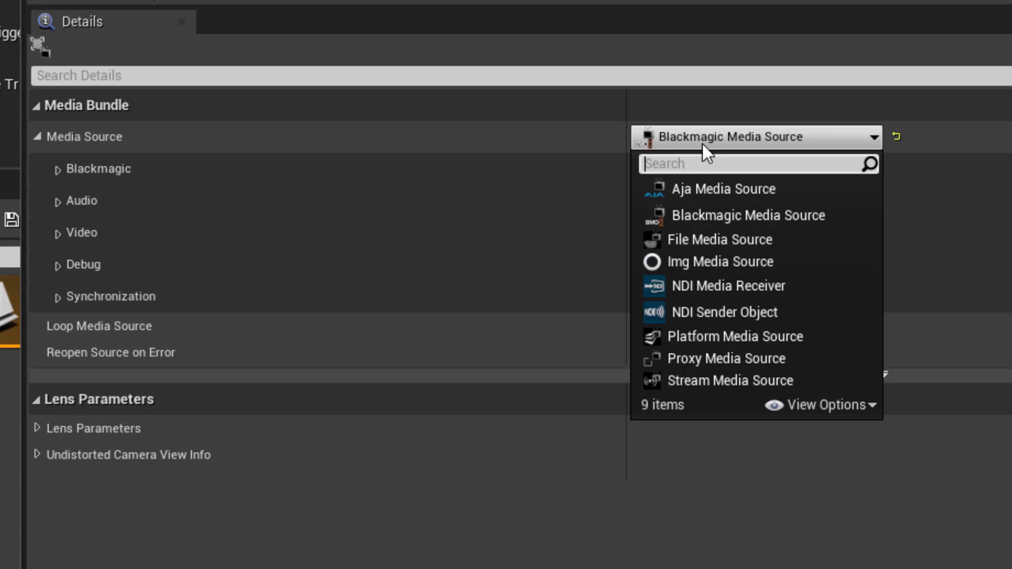
pyautogui.click(748, 215)
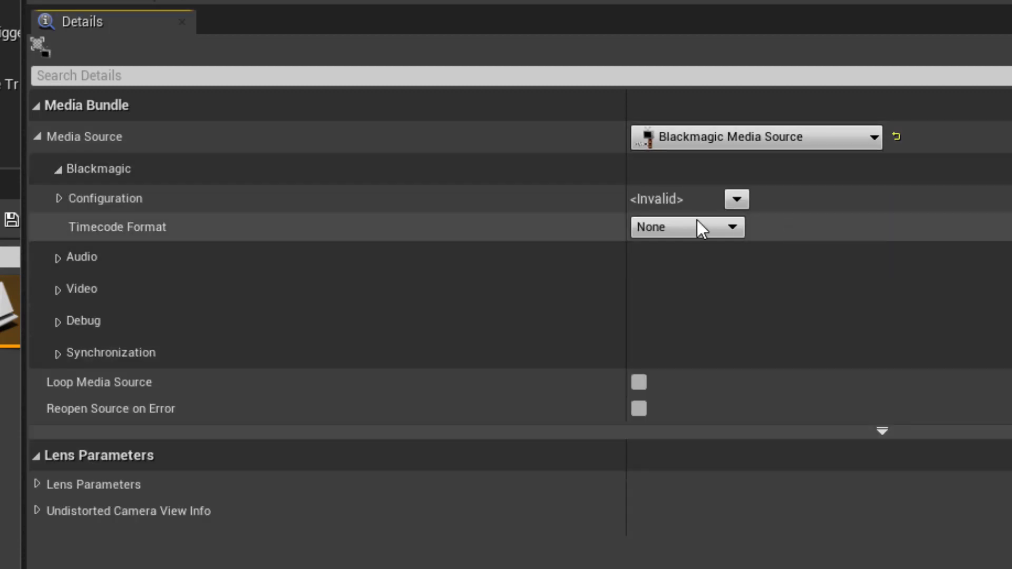
pyautogui.click(736, 200)
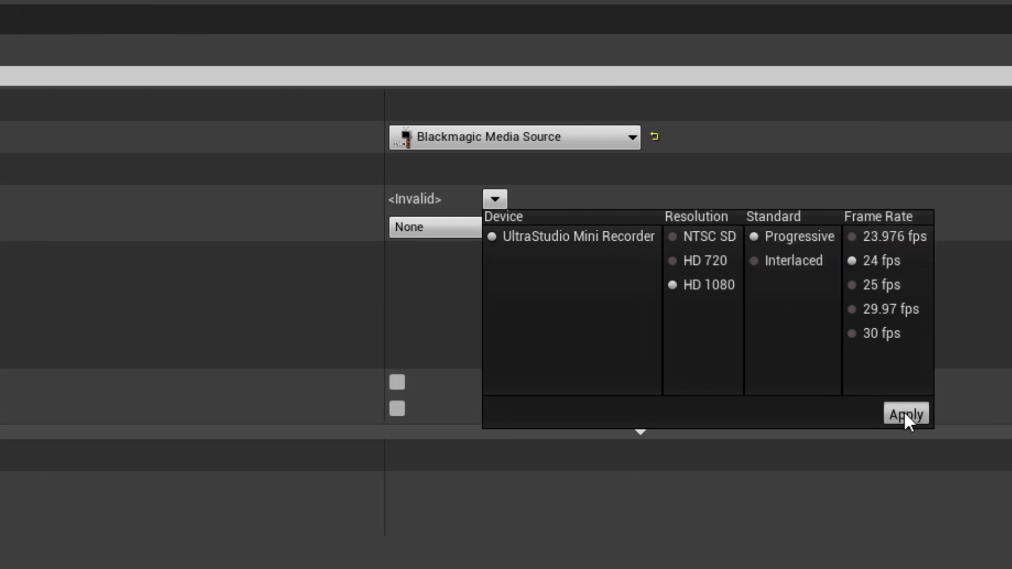
pyautogui.click(904, 413)
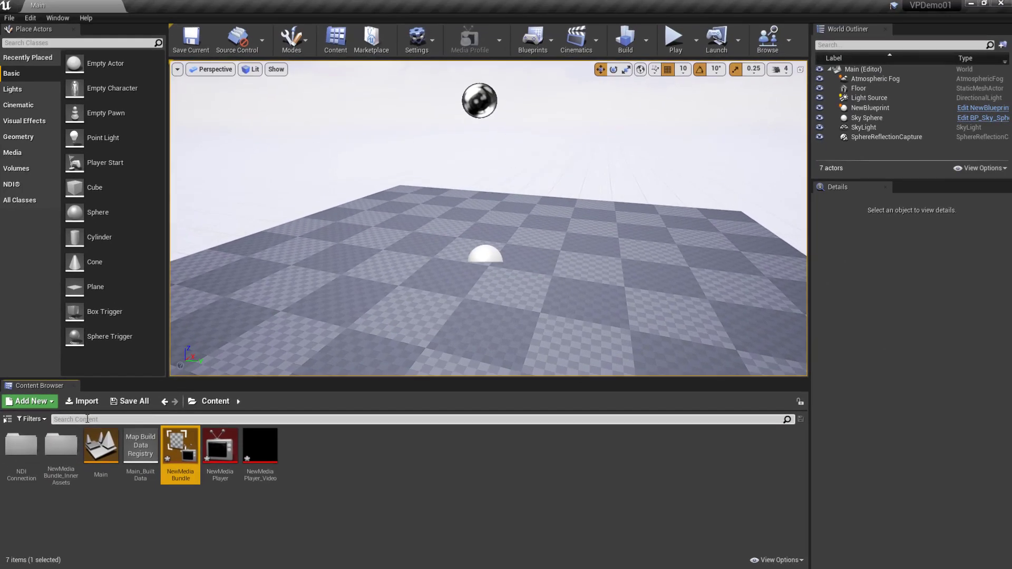
# Place the media bundle in the level and keep its video color format at 8bit YUV.
pyautogui.moveTo(180, 444); pyautogui.dragTo(353, 258)
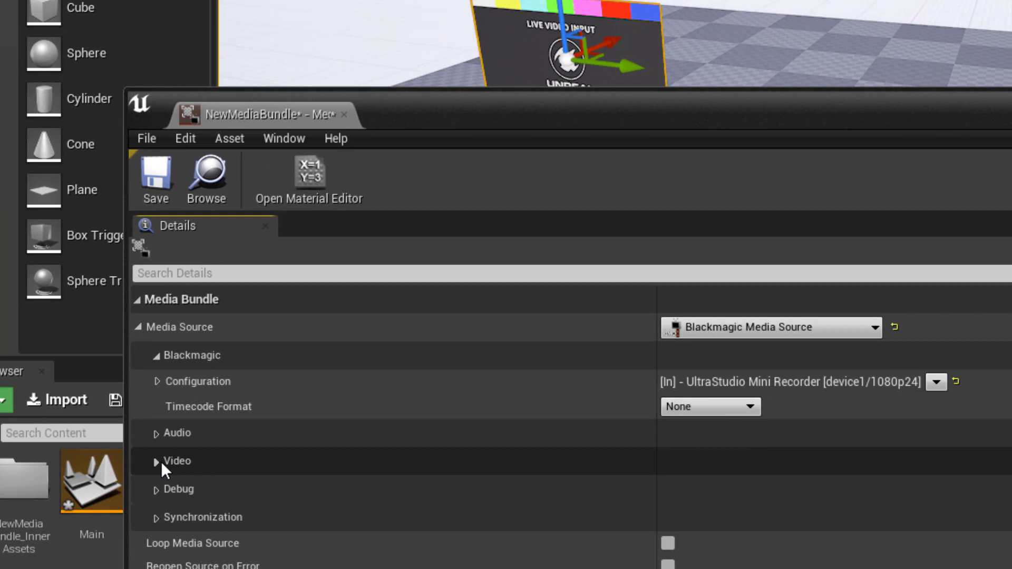
pyautogui.click(176, 461)
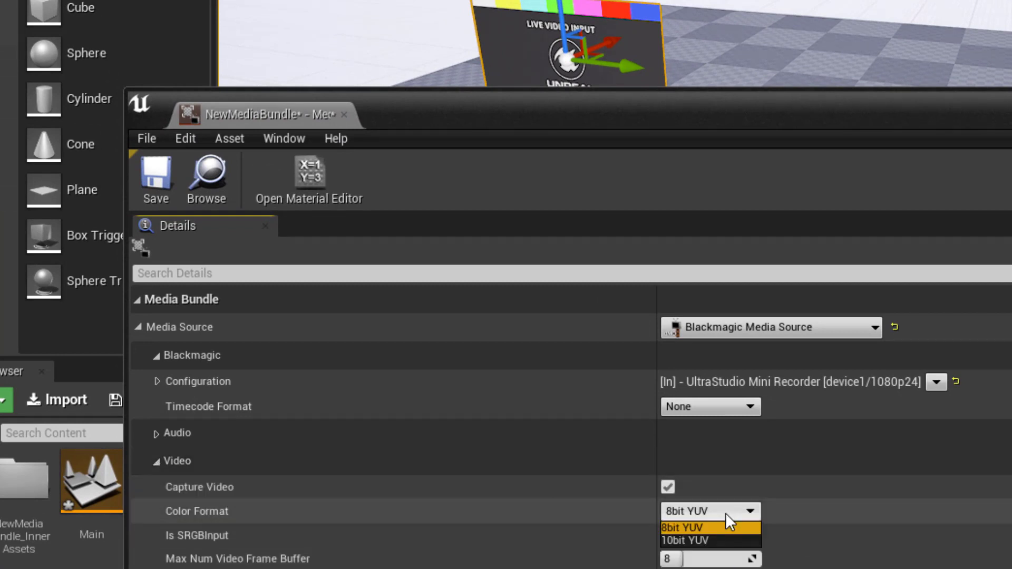
pyautogui.click(686, 541)
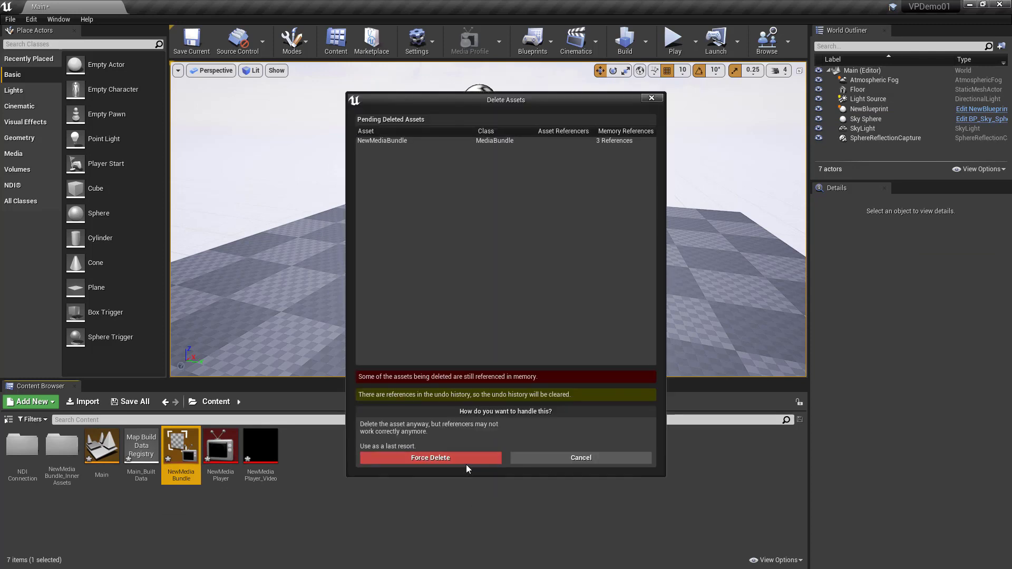
# Force delete NewMediaBundle, then set NewMediaPlayer to Blackmagic WDM Capture video before removing it.
pyautogui.click(430, 457)
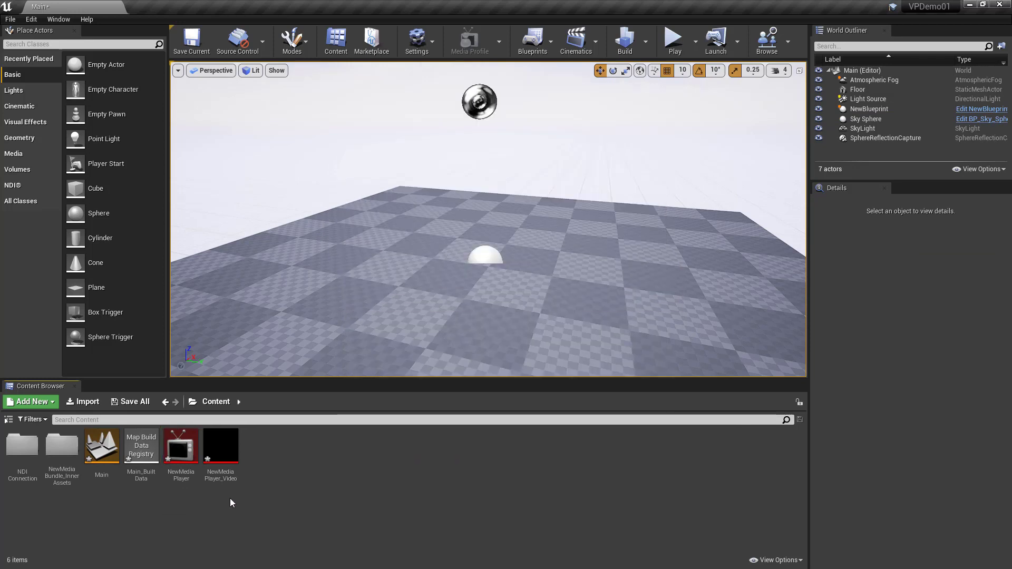
pyautogui.click(180, 445)
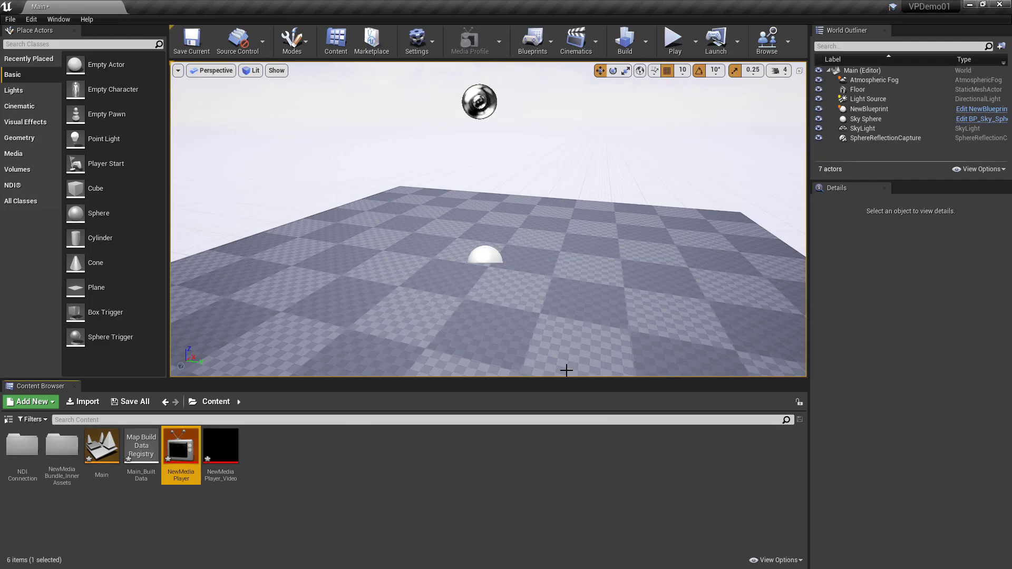
pyautogui.doubleClick(180, 444)
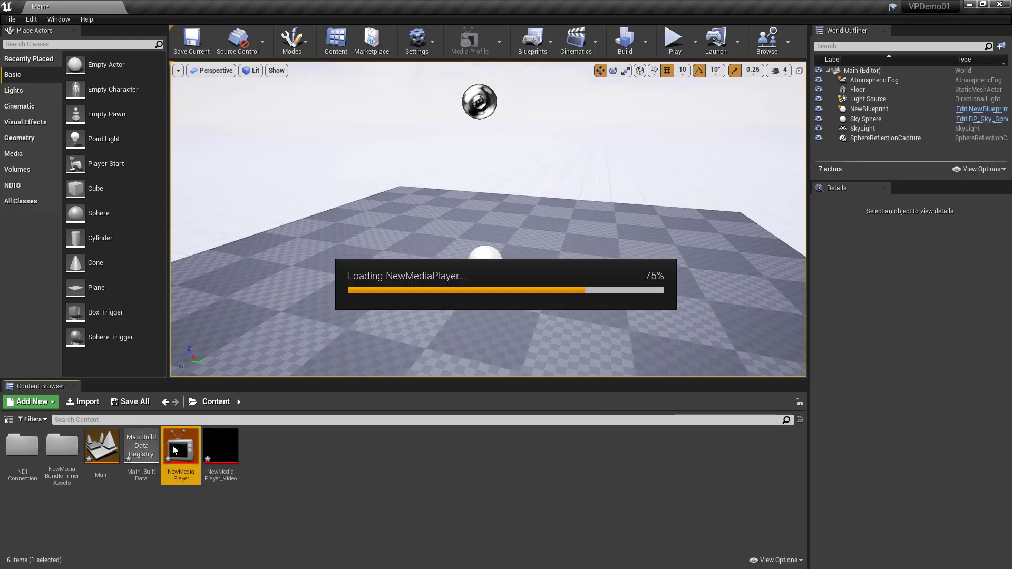
pyautogui.doubleClick(181, 444)
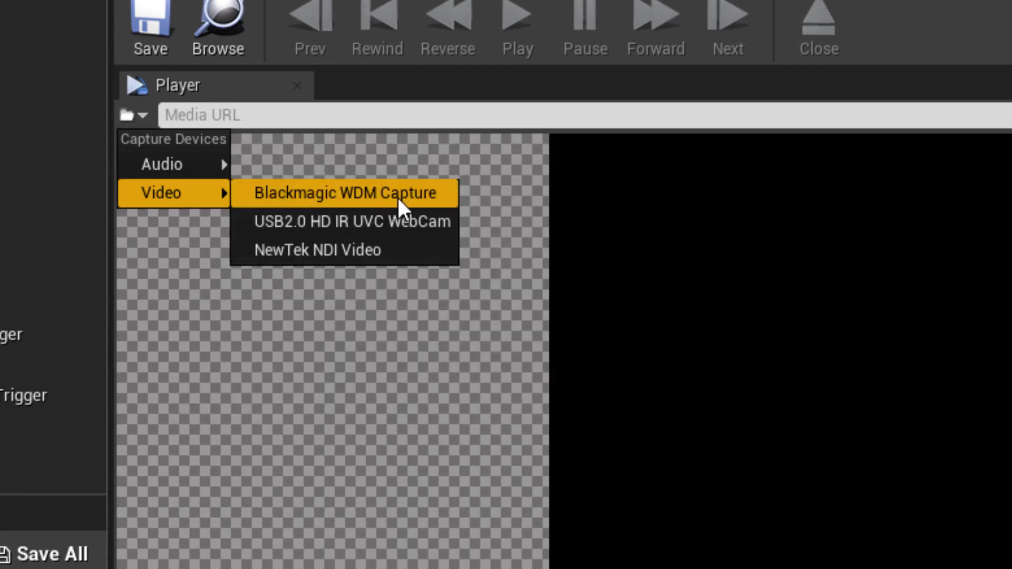
pyautogui.click(324, 251)
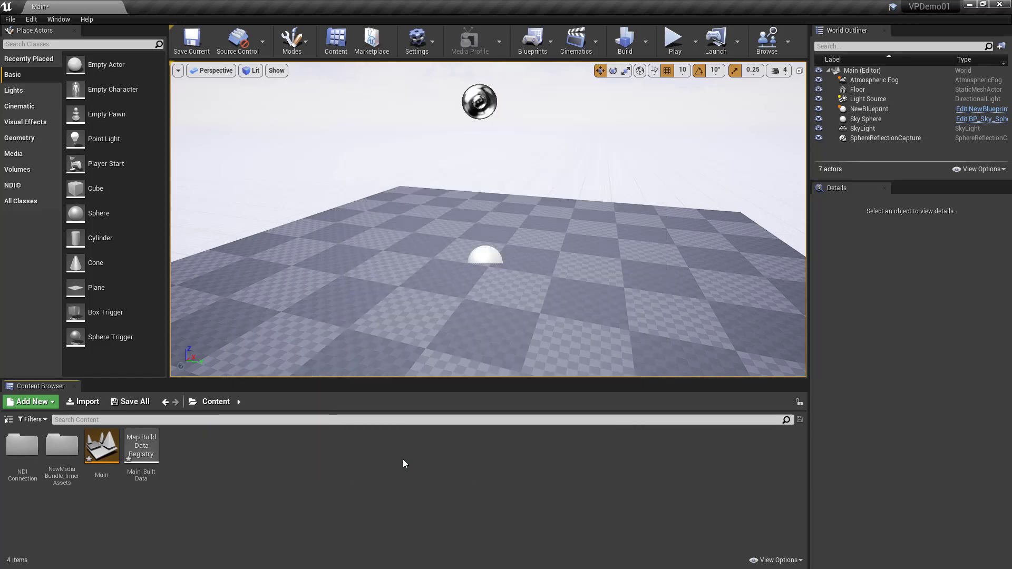
pyautogui.moveTo(389, 485)
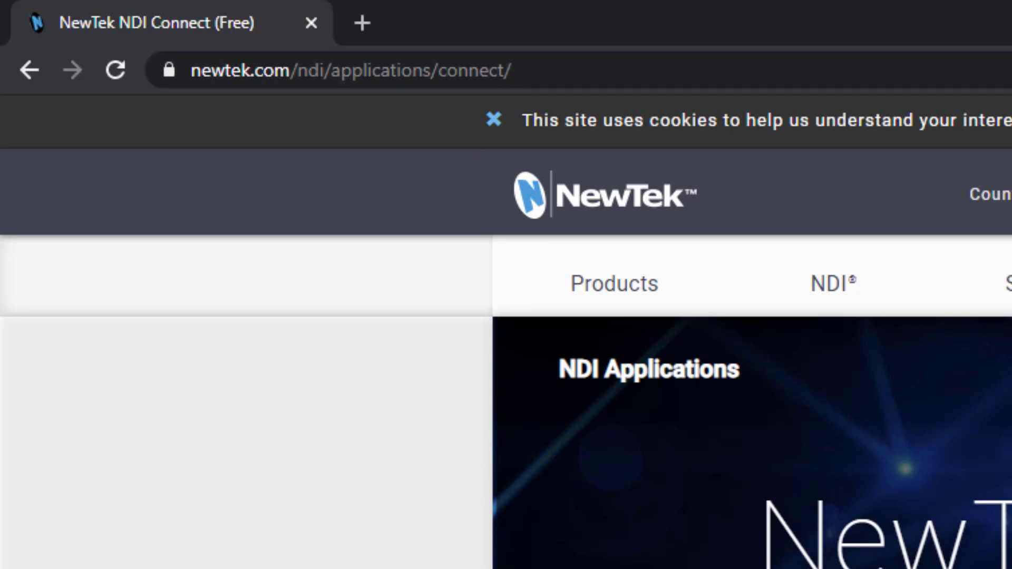
# Scroll the NDI Connect page past the Connect Pro table and start the free download.
pyautogui.scroll(-3)
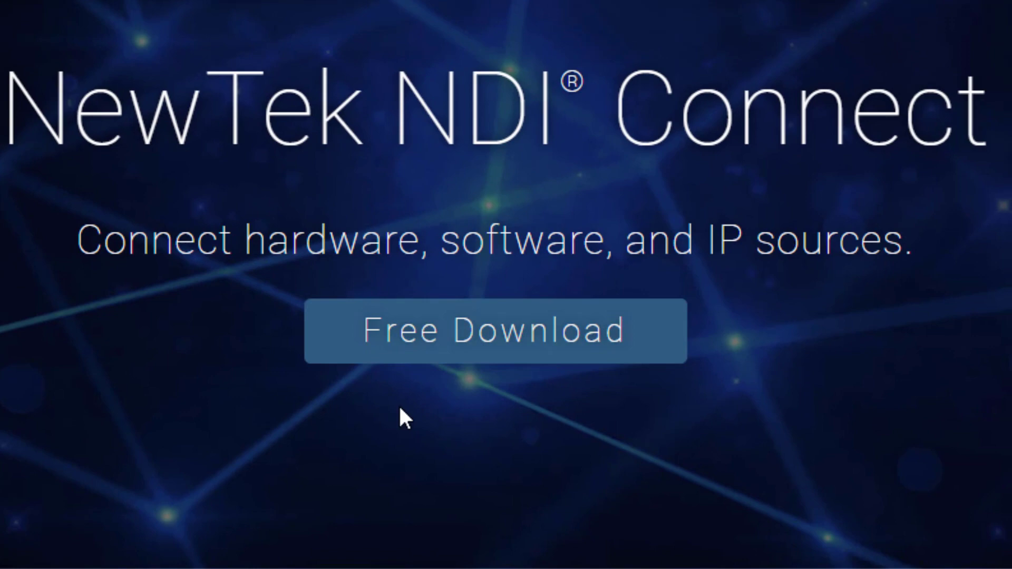
pyautogui.scroll(-3)
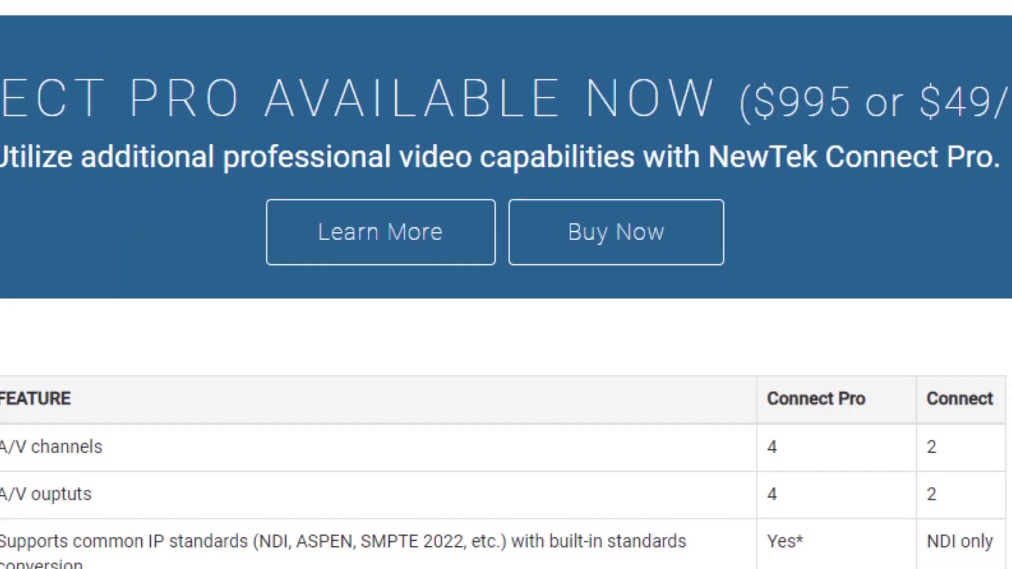
pyautogui.scroll(-3)
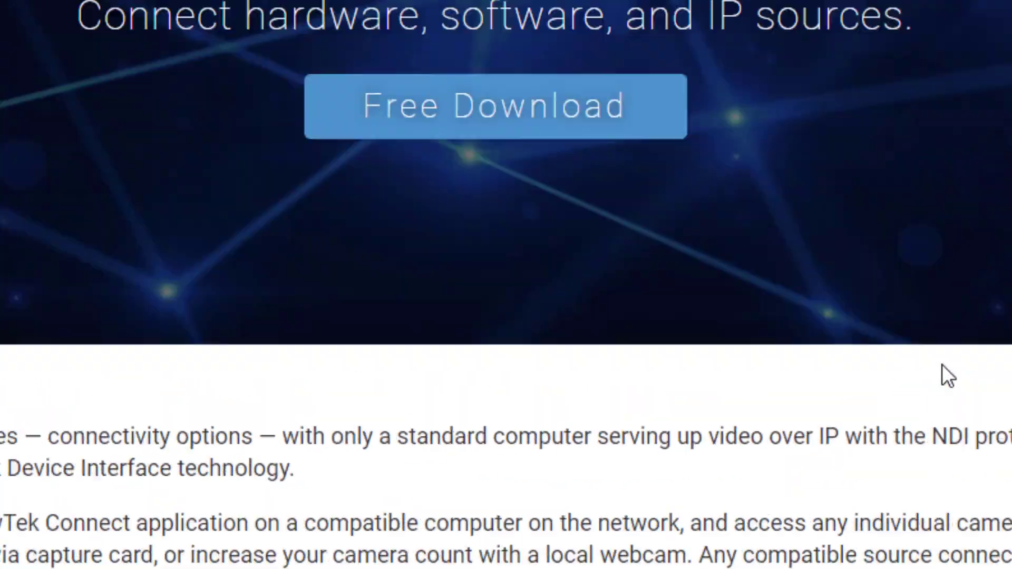
pyautogui.scroll(3)
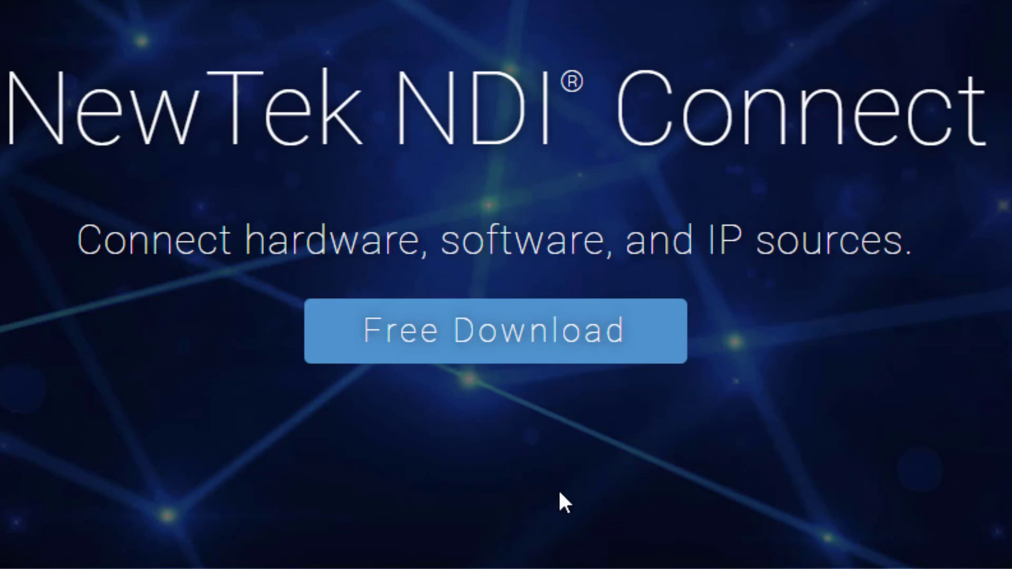
pyautogui.click(496, 331)
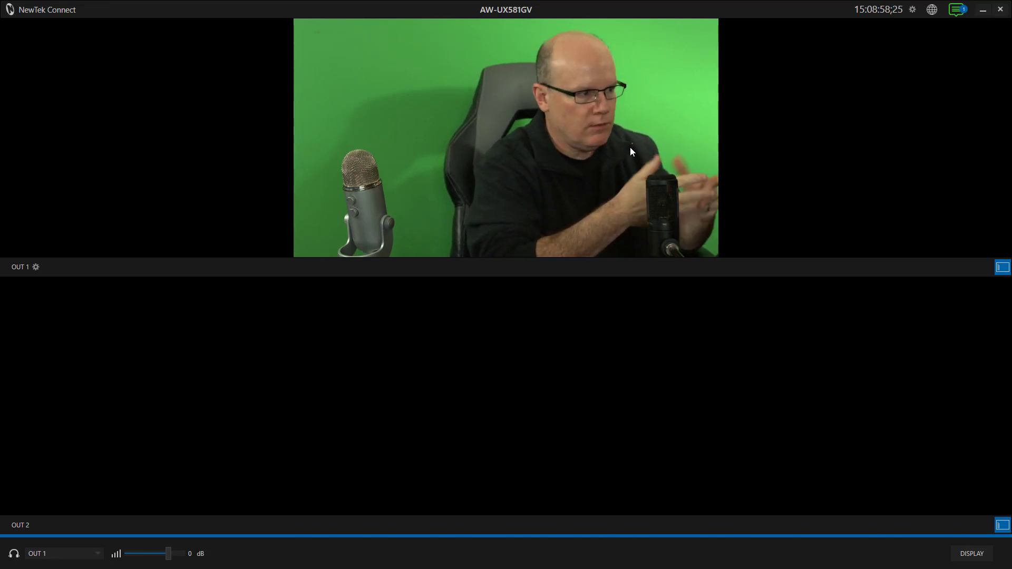
# Verify OUT 1's UltraStudio Mini Recorder input and its 1080/24p NDI monitor, then return to Unreal Engine.
pyautogui.click(36, 267)
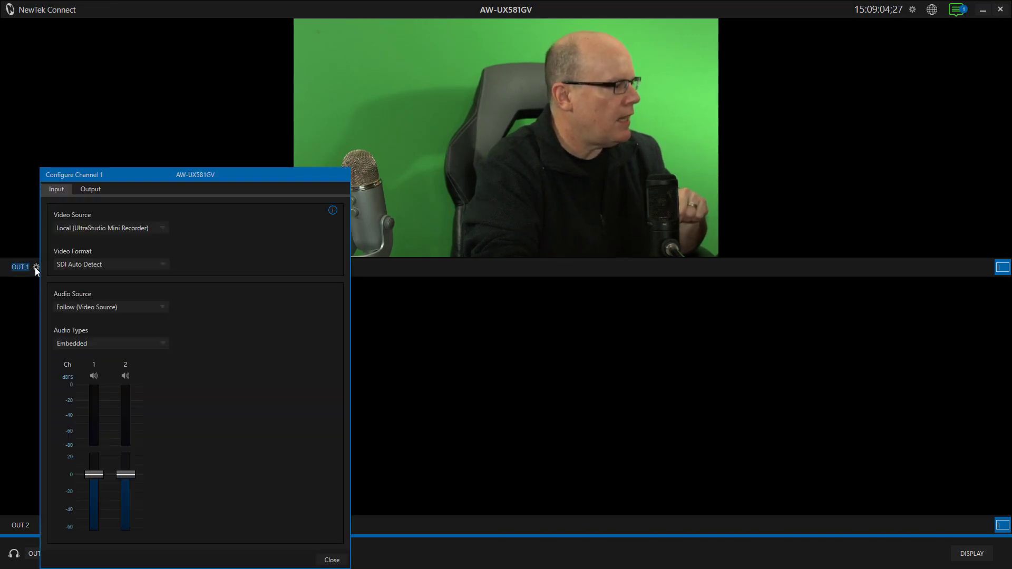
pyautogui.click(90, 189)
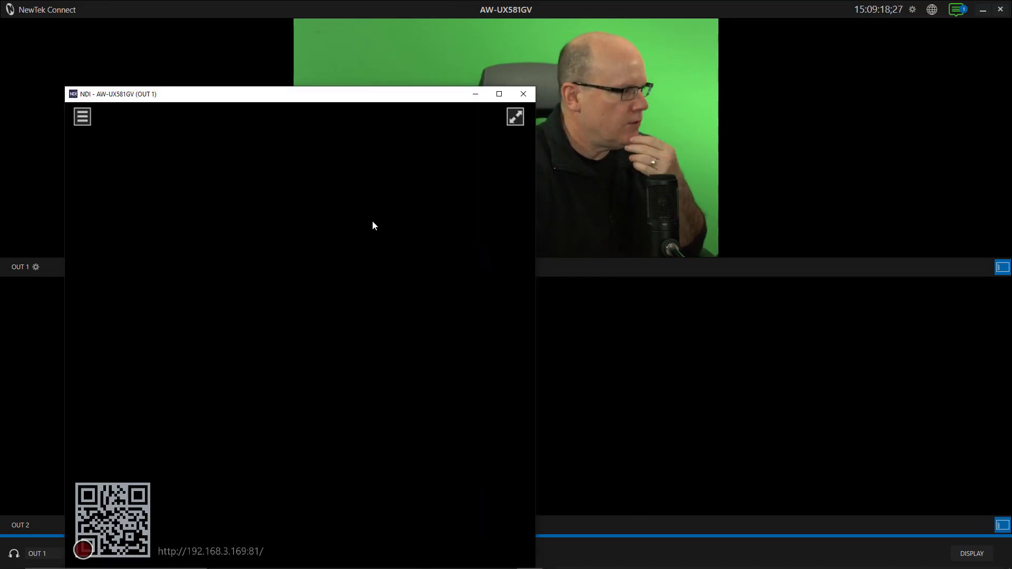
pyautogui.click(83, 116)
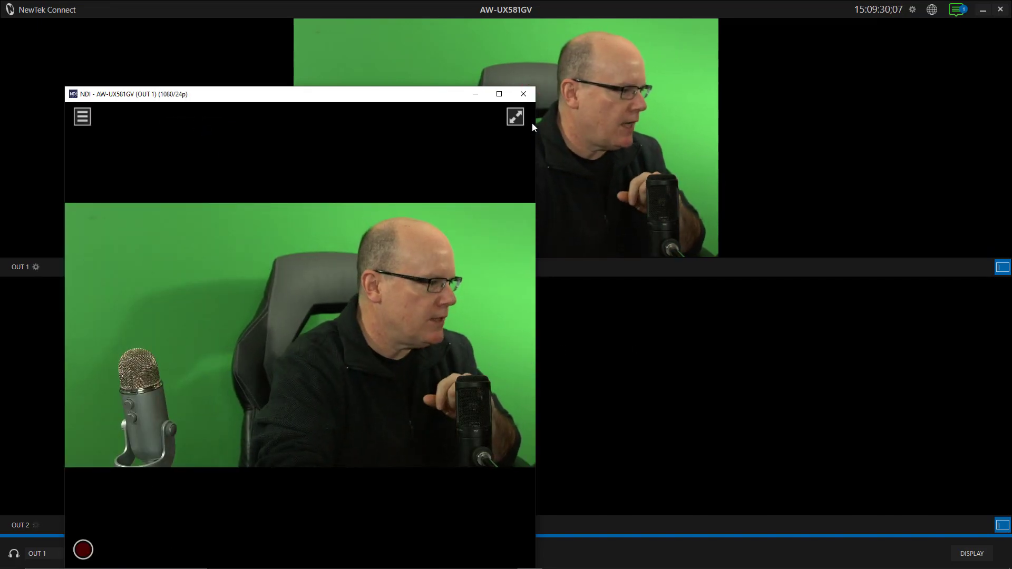
pyautogui.click(523, 94)
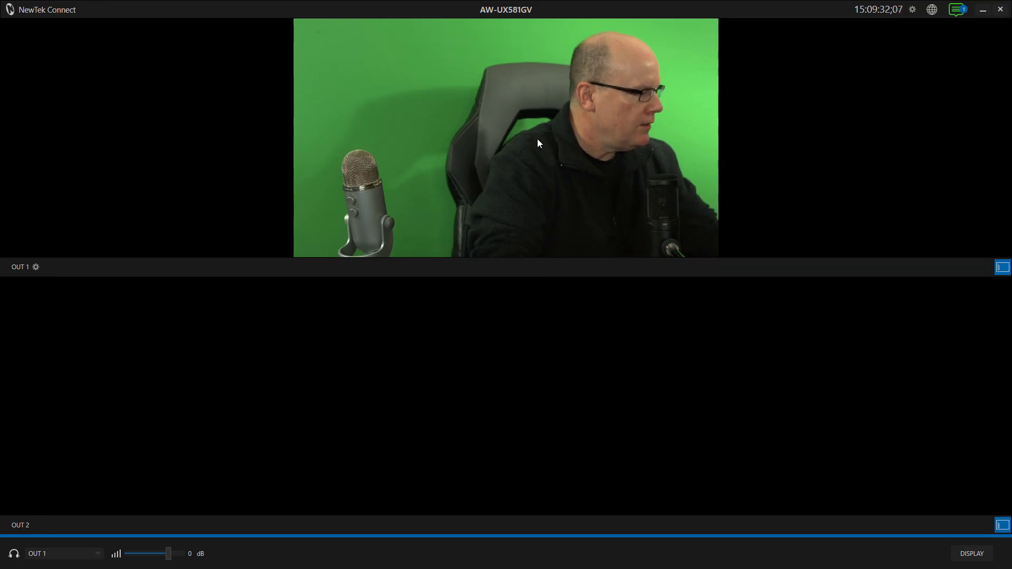
pyautogui.press('alt+tab')
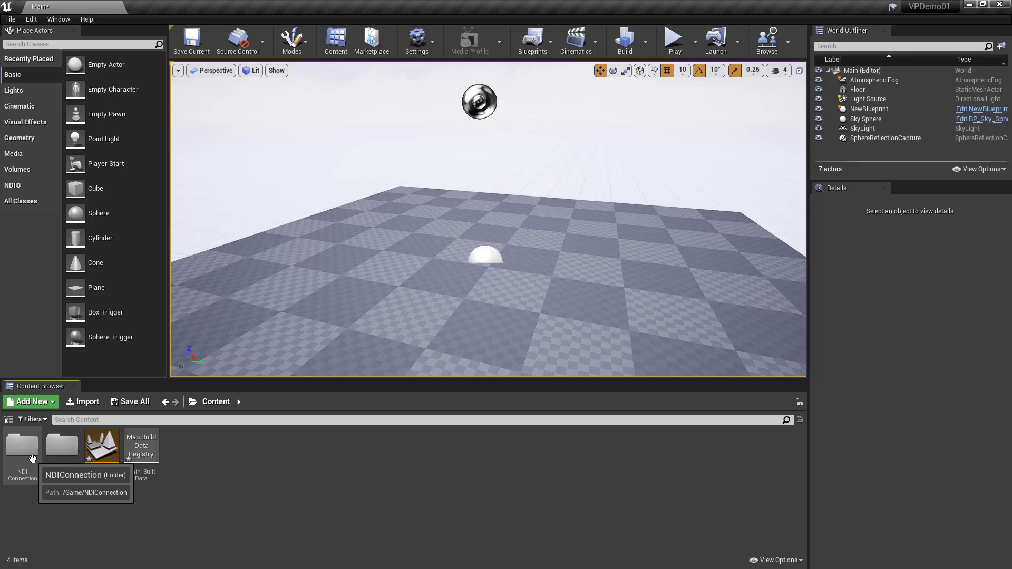
# Open NewBlueprint from the NDIConnection folder to view its Find Network Source by Name node.
pyautogui.doubleClick(21, 445)
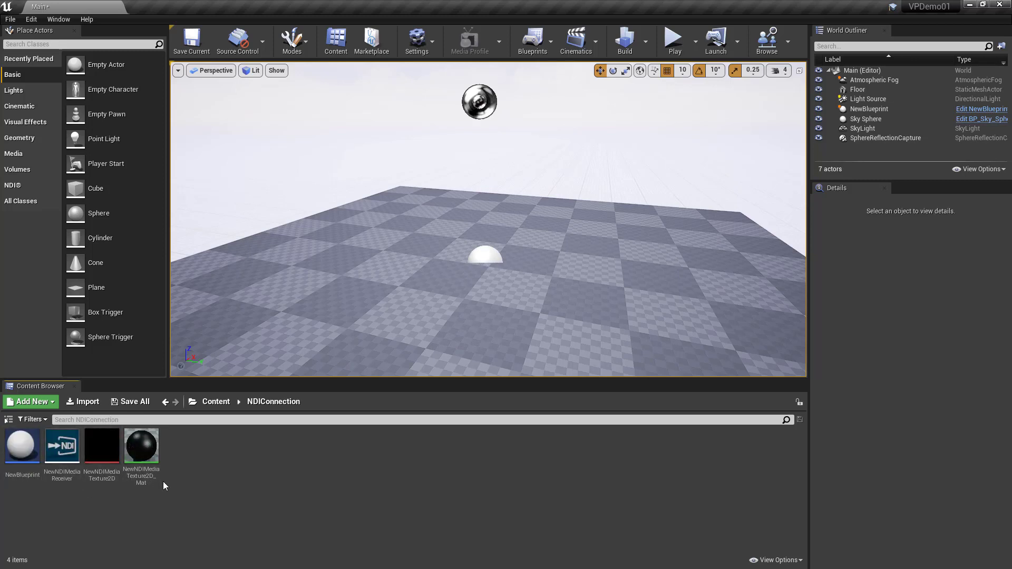
pyautogui.moveTo(179, 487)
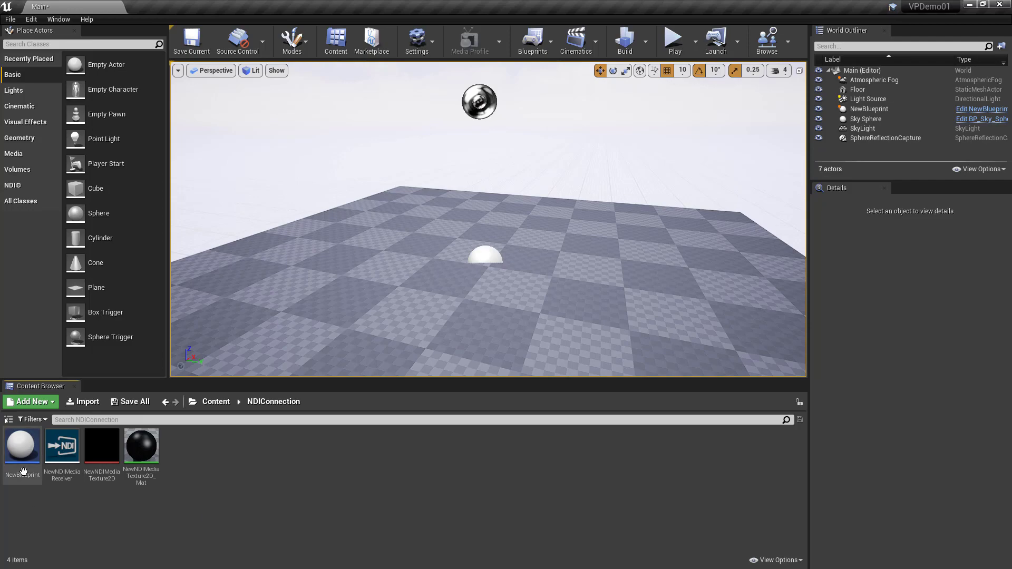
pyautogui.doubleClick(22, 444)
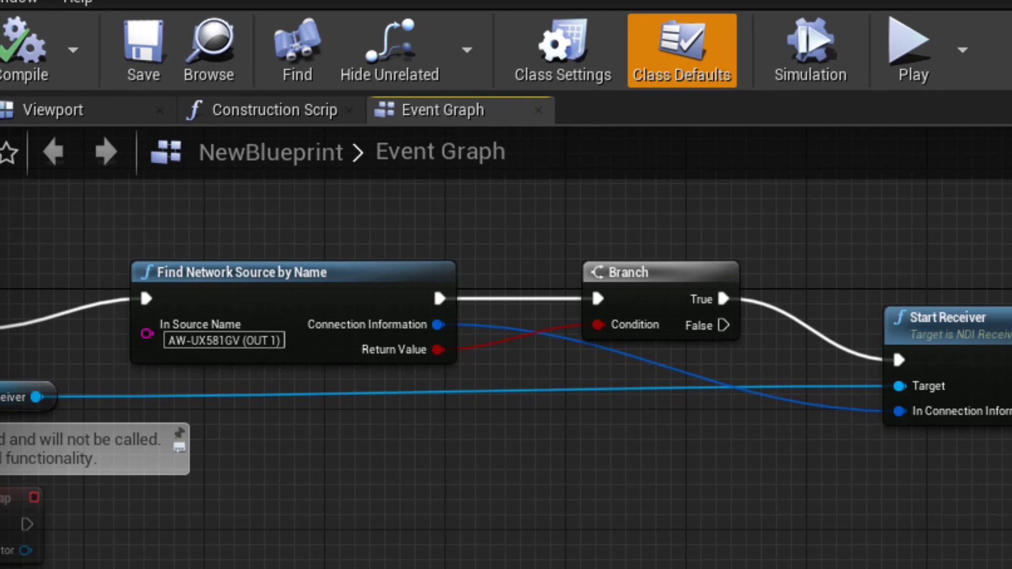
pyautogui.moveTo(157, 504)
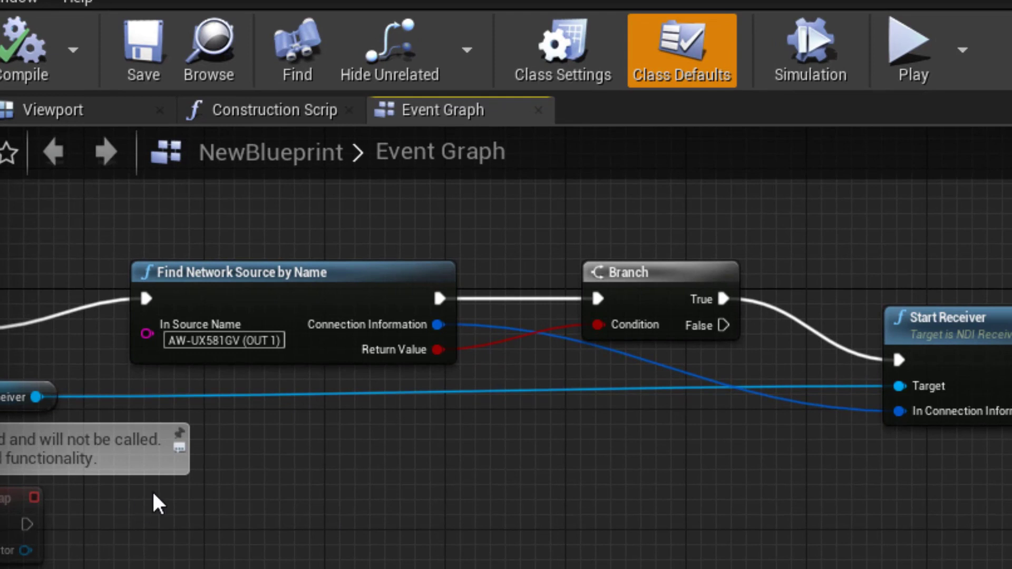
pyautogui.moveTo(213, 358)
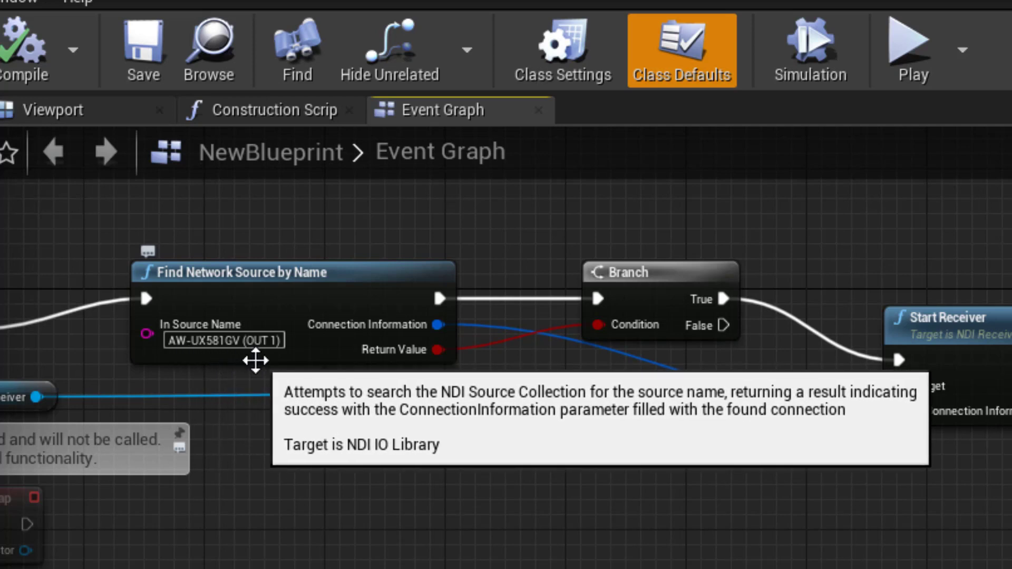
pyautogui.moveTo(976, 343)
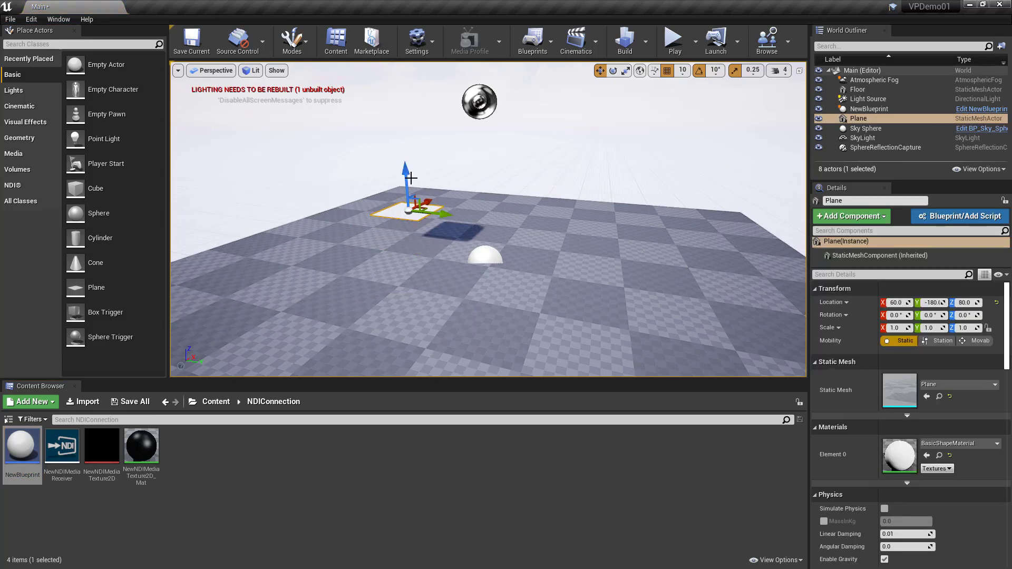
# Rotate the plane 90° upright and play the level to show the live NDI video on it.
pyautogui.click(611, 71)
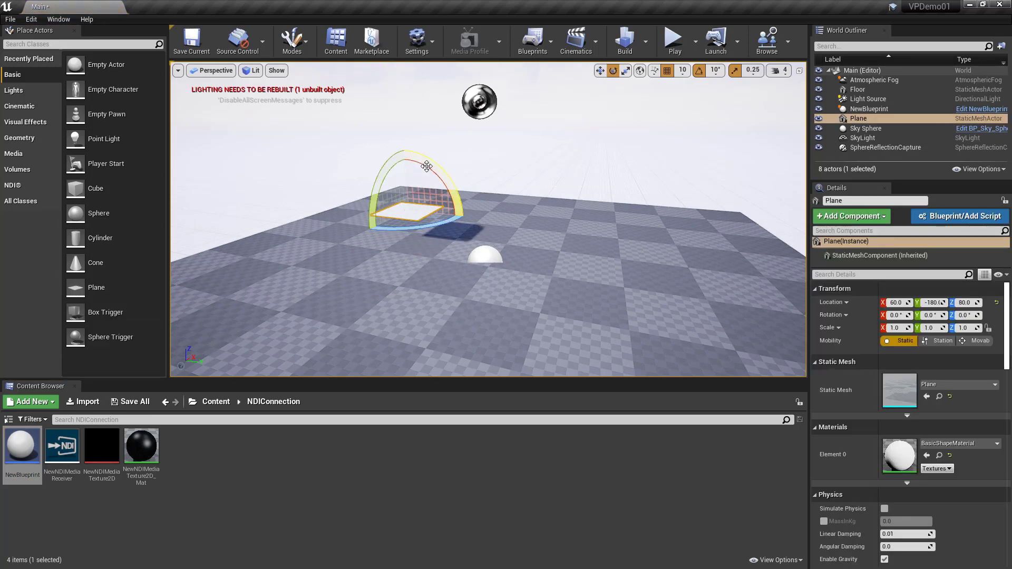
pyautogui.moveTo(426, 166); pyautogui.dragTo(465, 226)
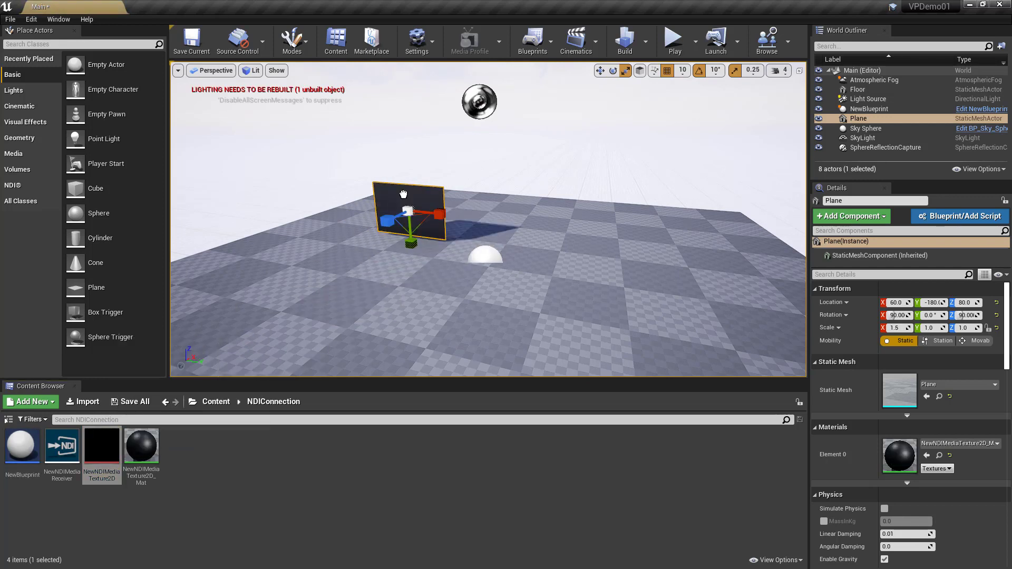
pyautogui.click(673, 39)
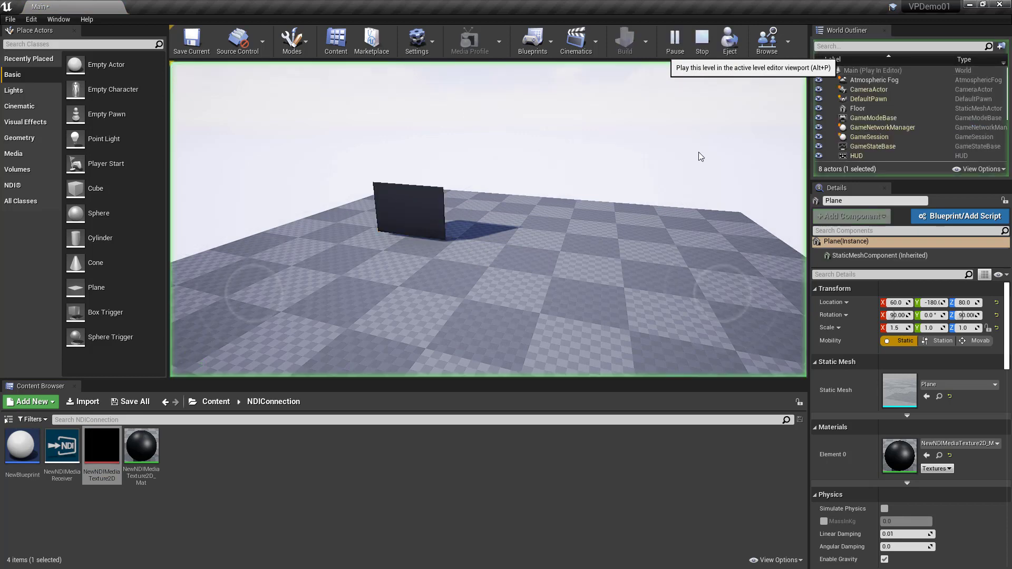
pyautogui.click(674, 37)
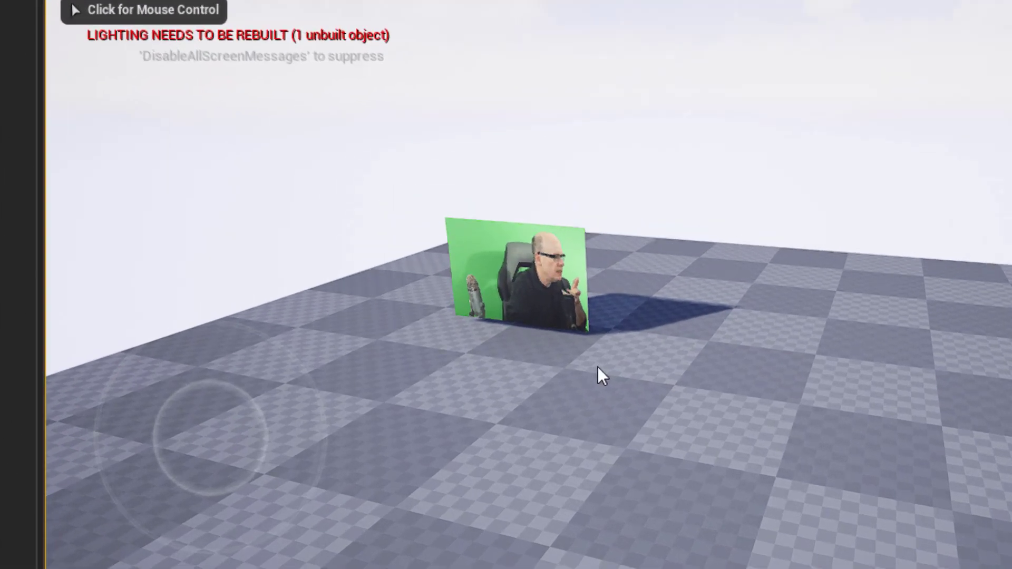